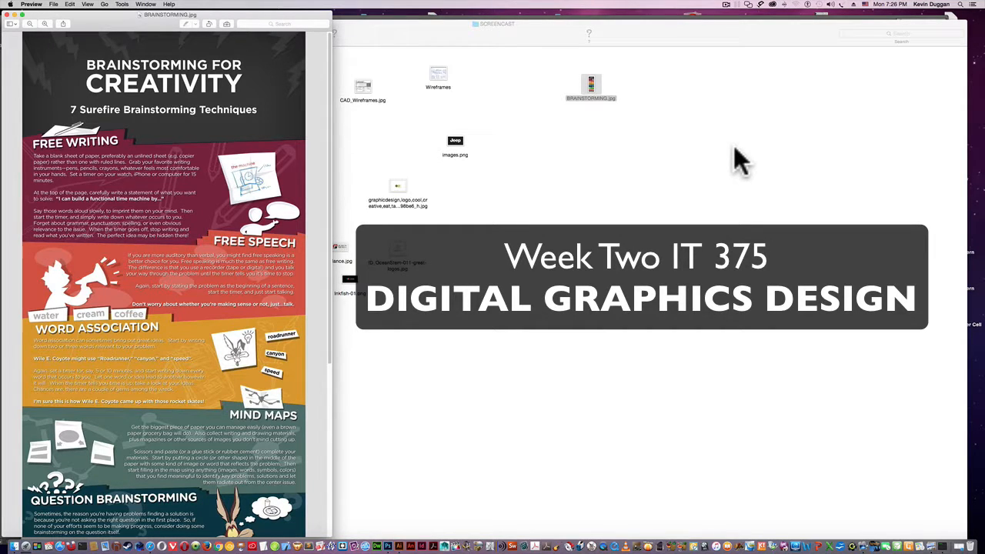
mouse_move(670, 193)
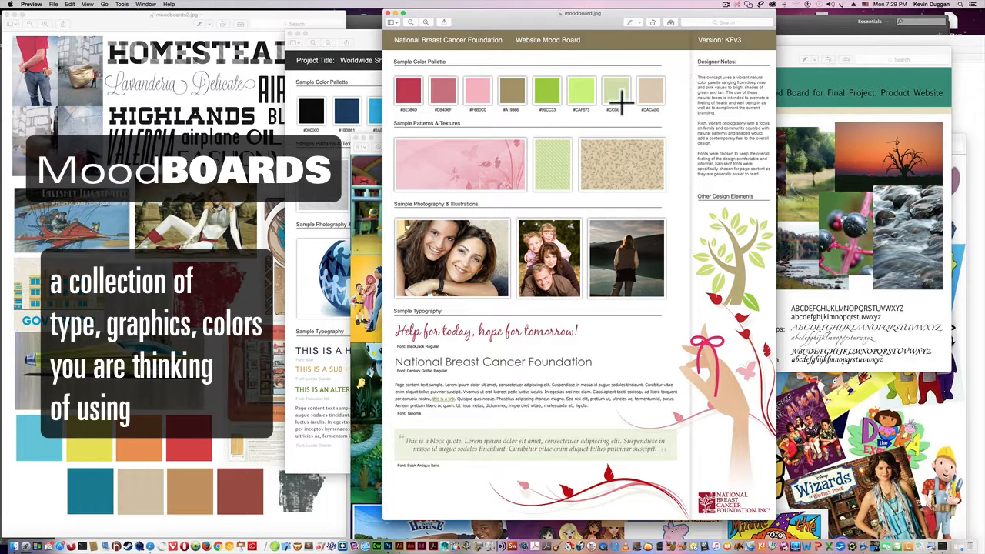
mouse_move(542, 195)
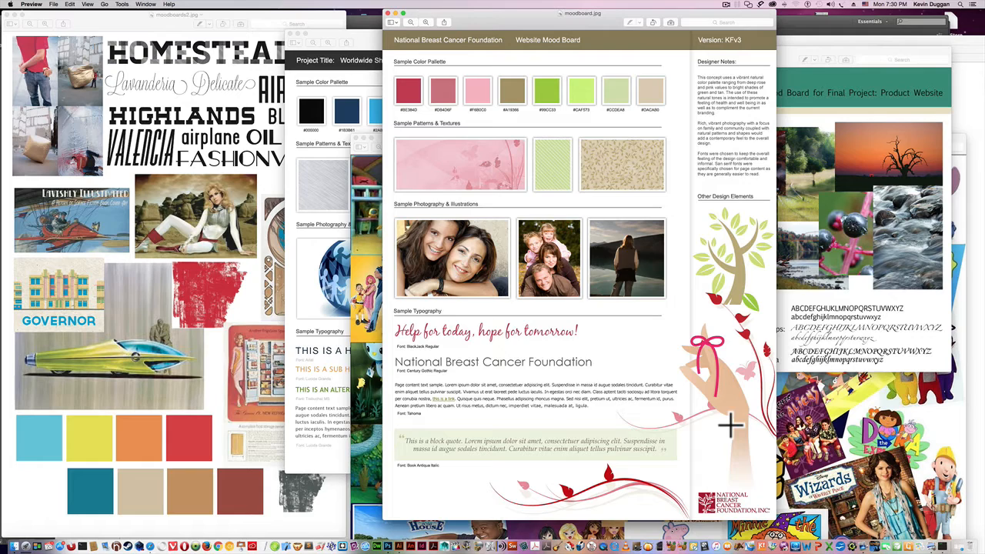
mouse_move(708, 388)
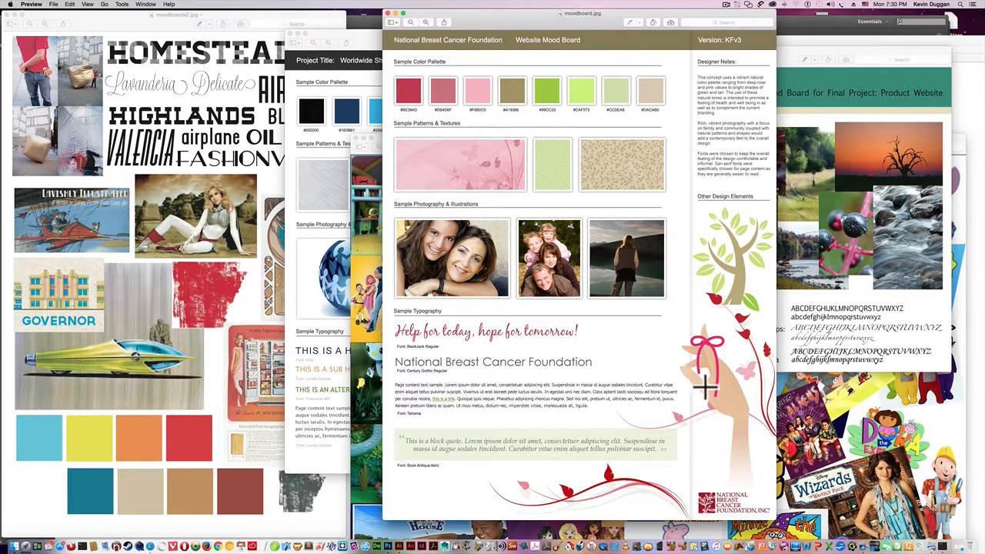
mouse_move(654, 92)
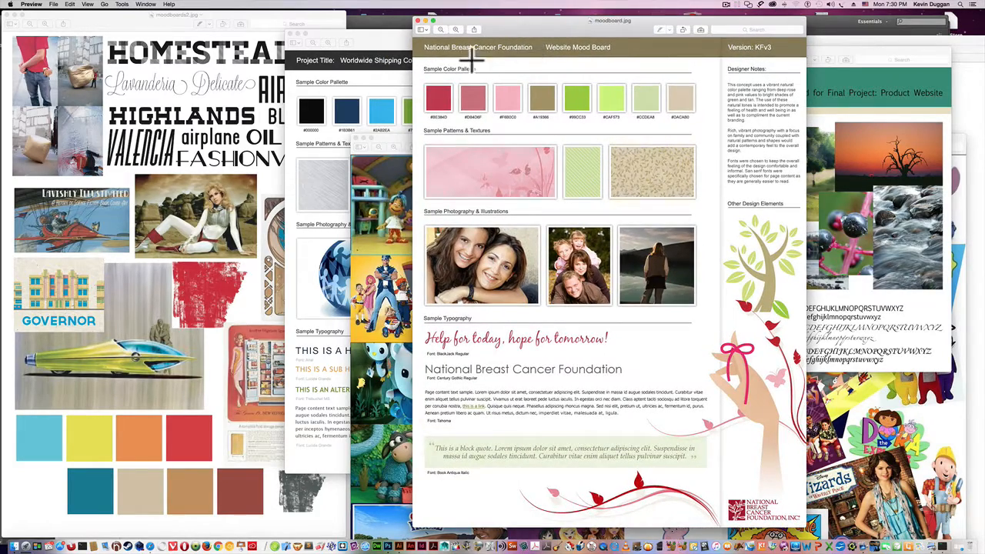
mouse_move(538, 60)
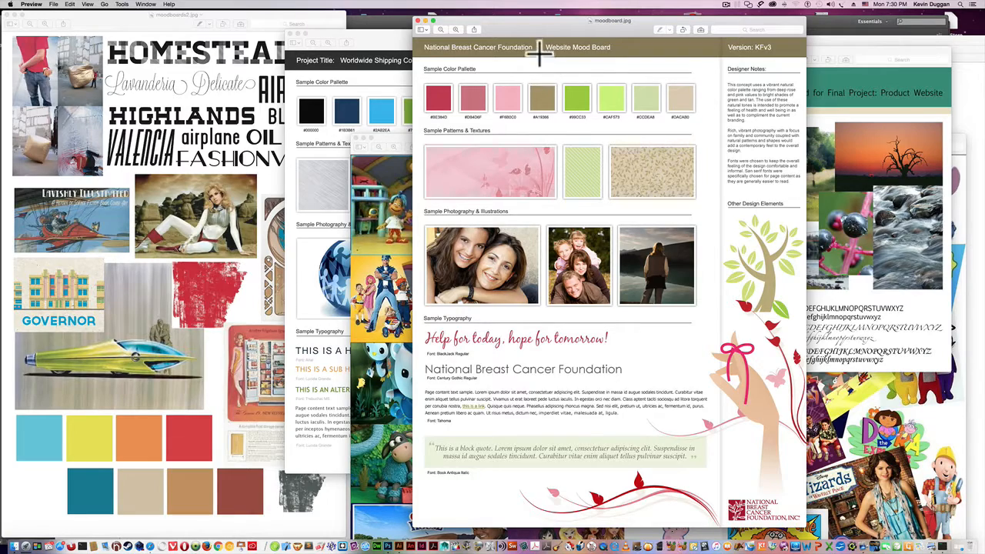
mouse_move(412, 127)
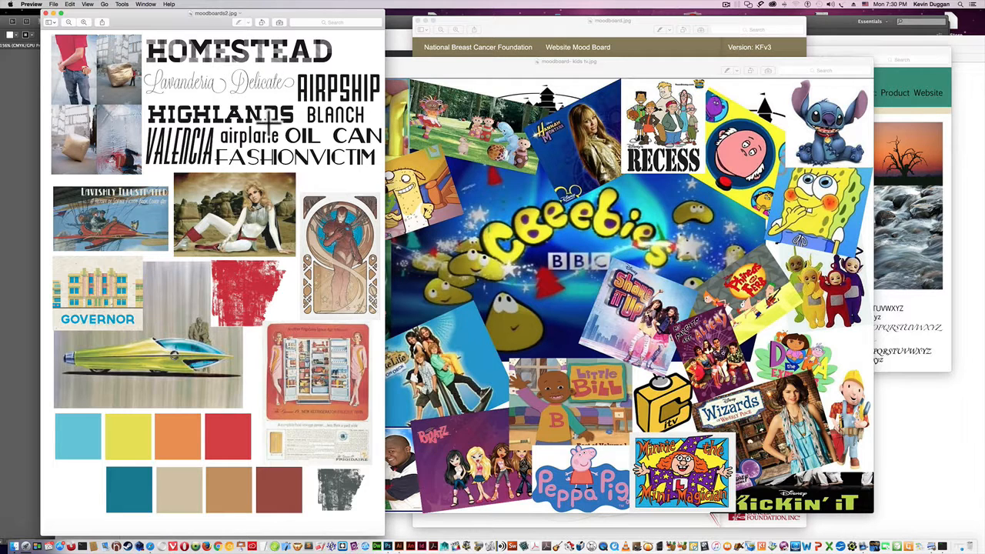
mouse_move(254, 308)
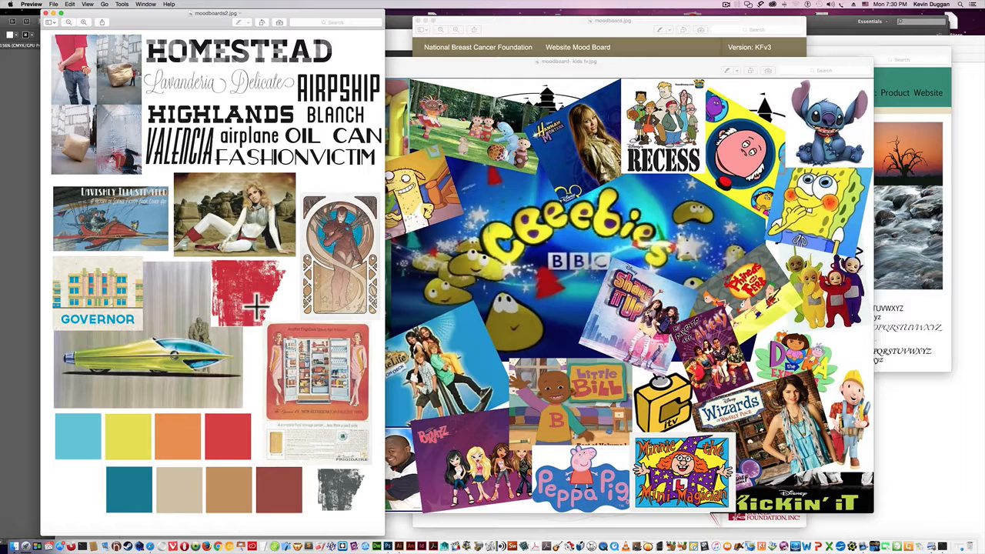
mouse_move(257, 504)
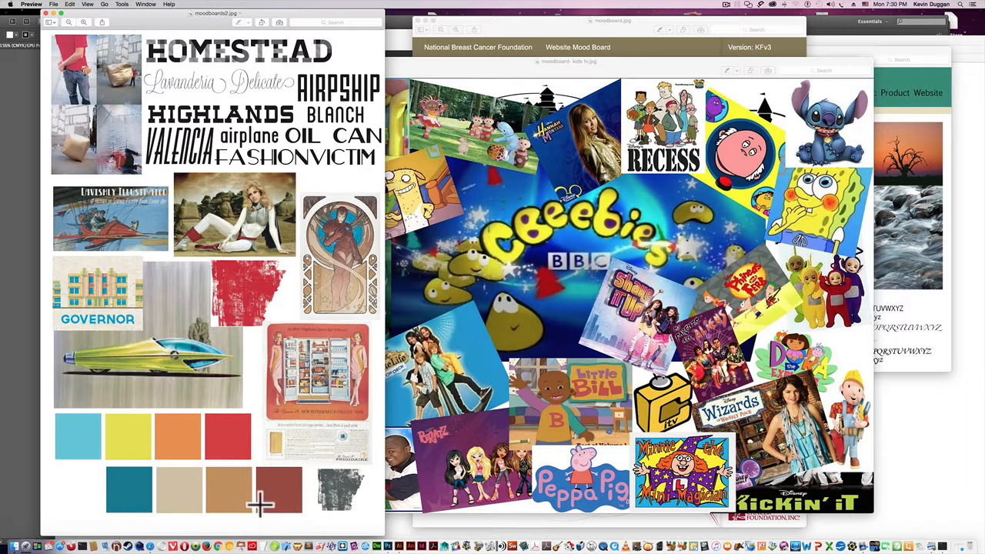
mouse_move(259, 186)
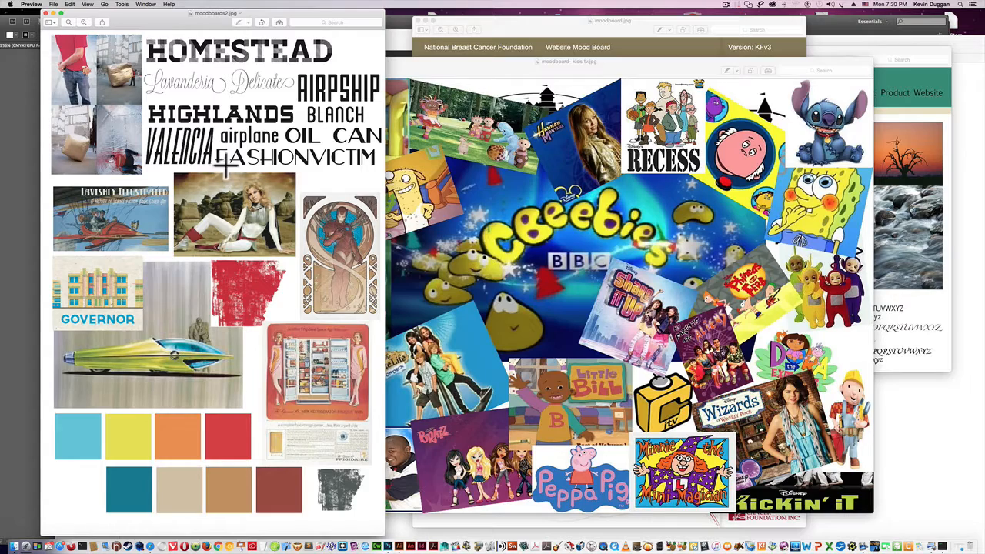
mouse_move(322, 83)
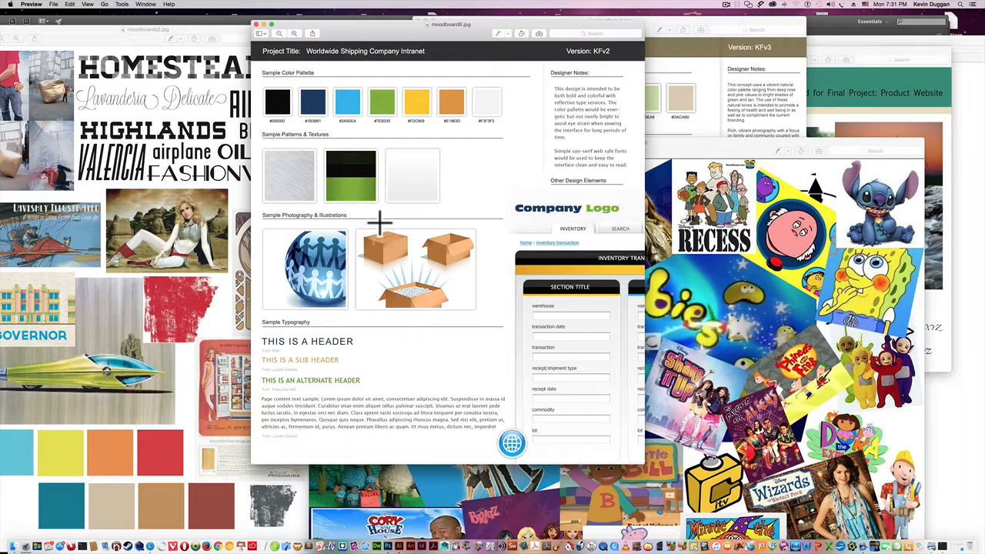
mouse_move(331, 346)
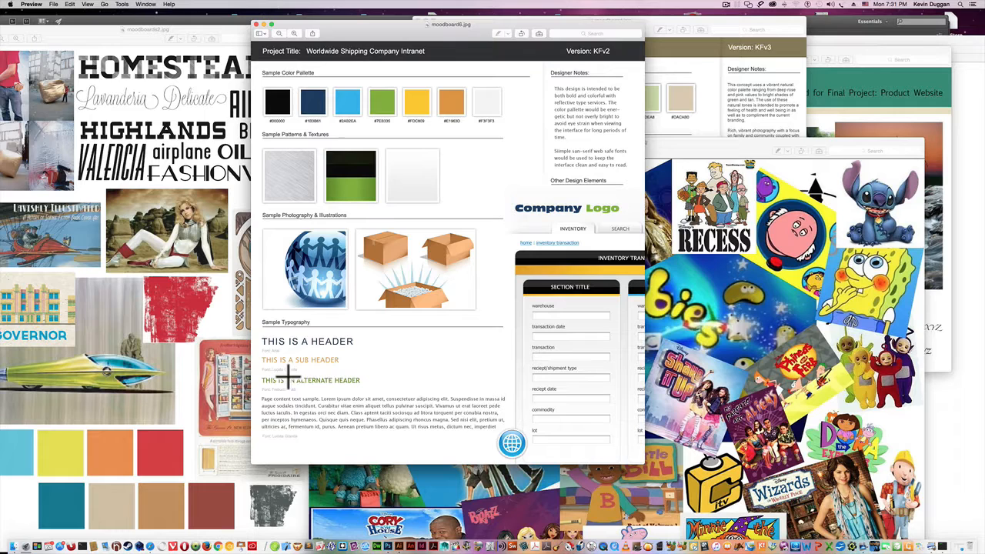
mouse_move(362, 231)
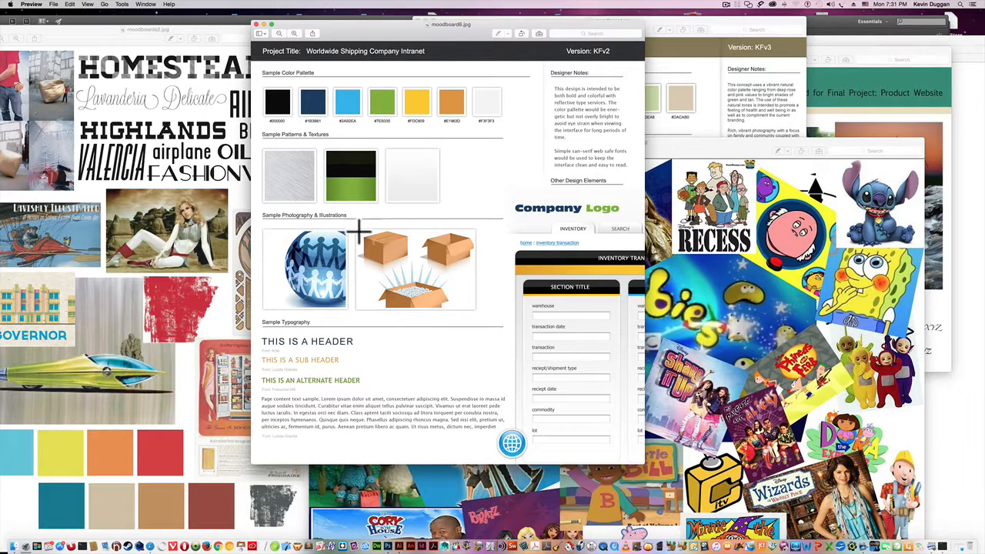
mouse_move(635, 261)
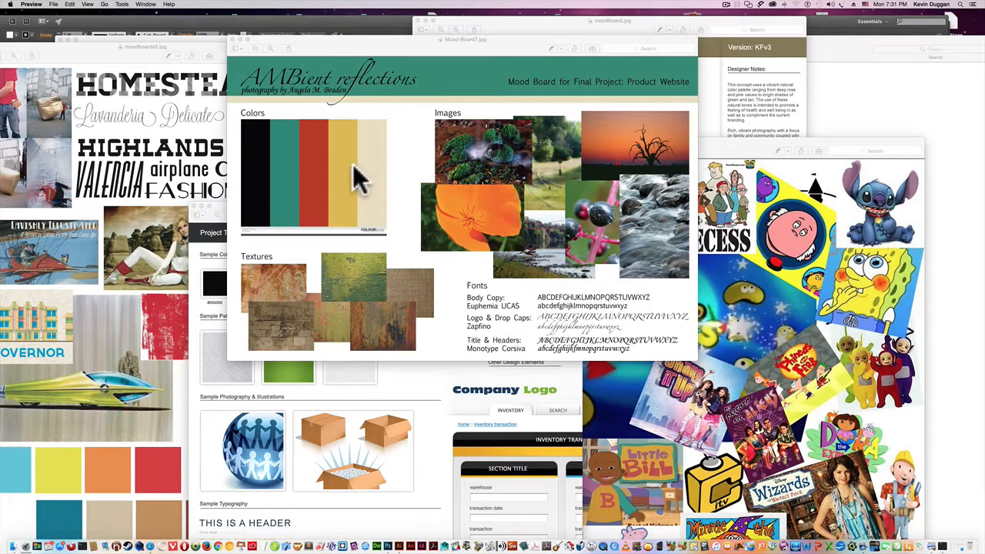
mouse_move(346, 196)
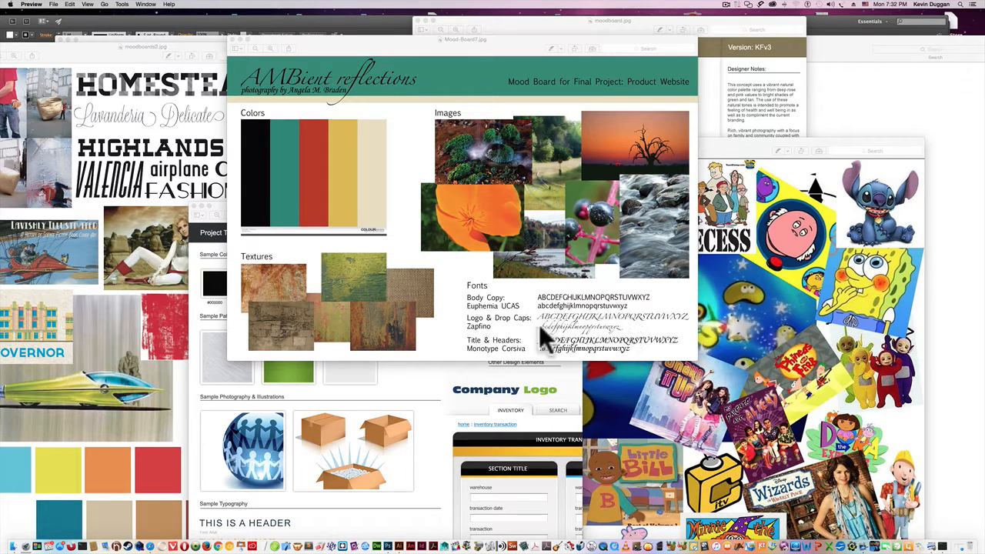
mouse_move(496, 227)
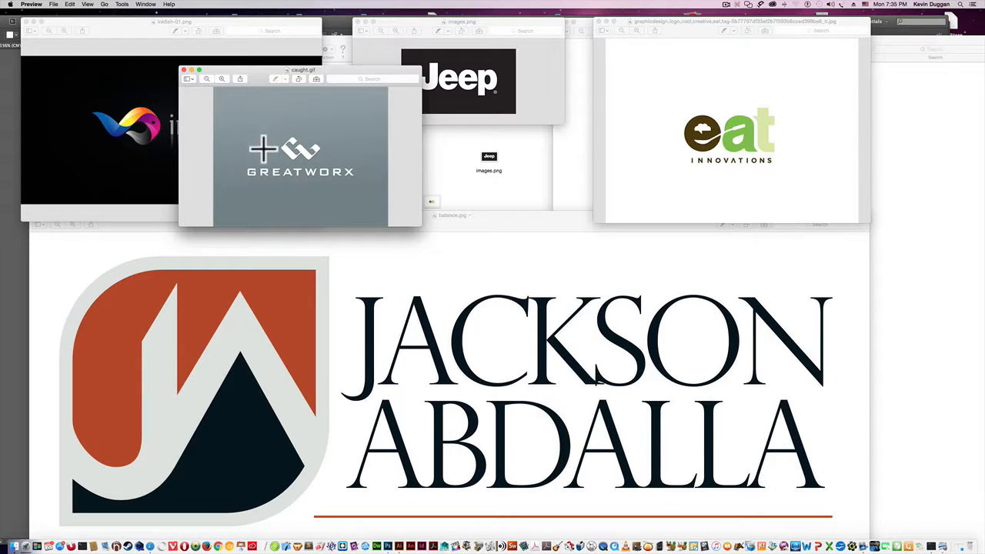
mouse_move(326, 158)
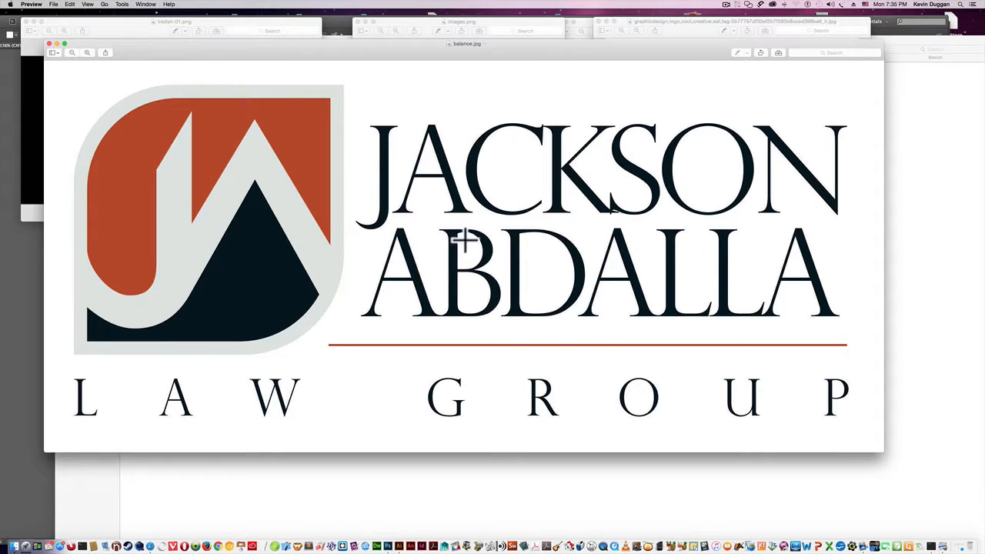
mouse_move(239, 200)
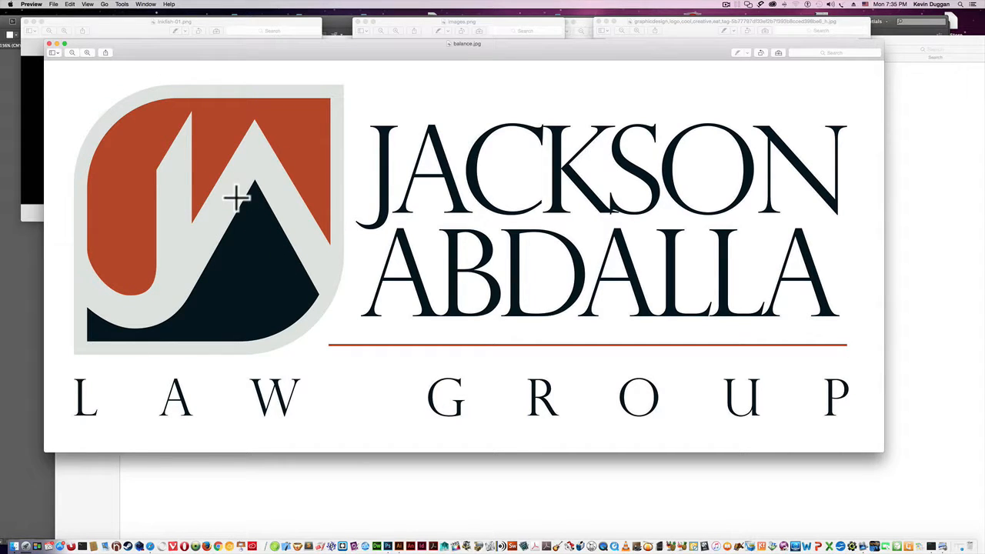
mouse_move(260, 300)
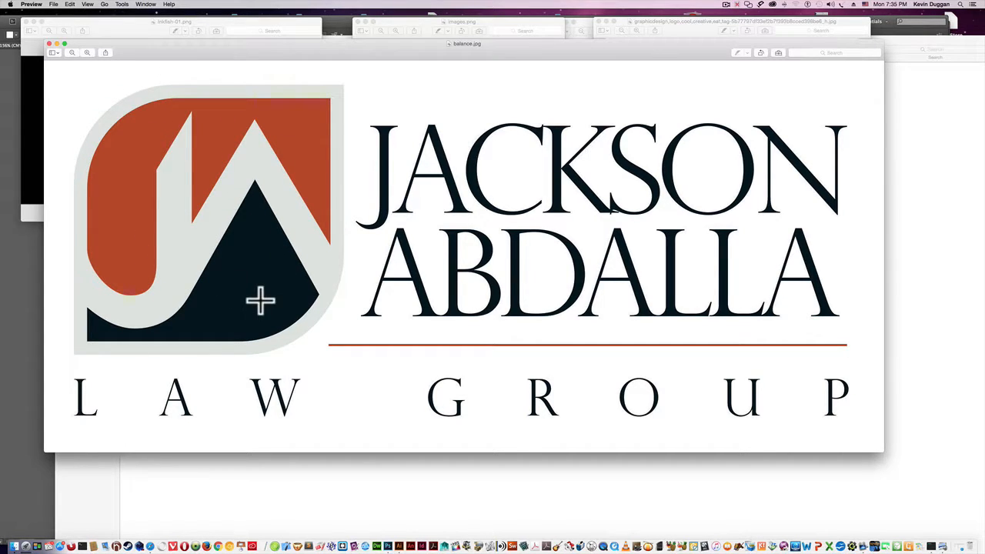
mouse_move(256, 236)
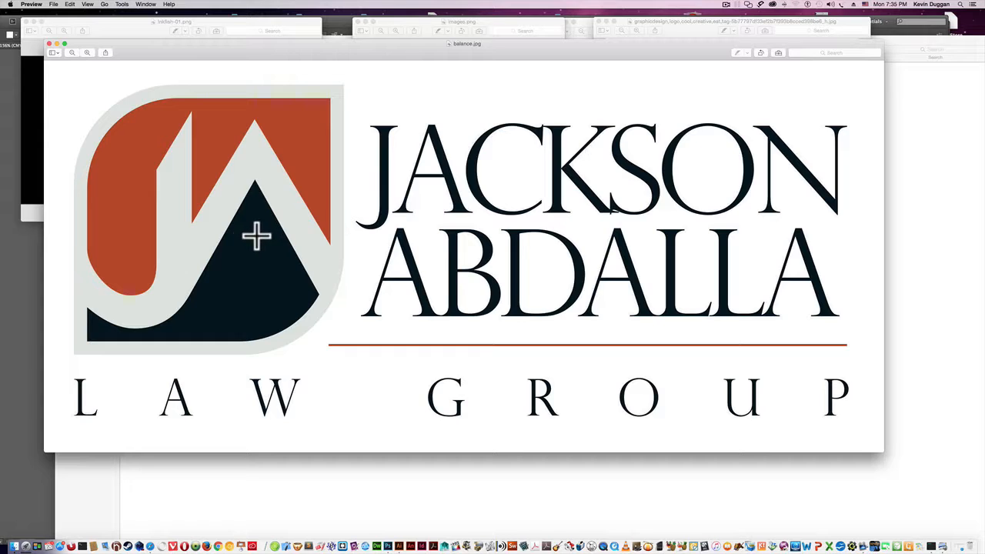
mouse_move(172, 217)
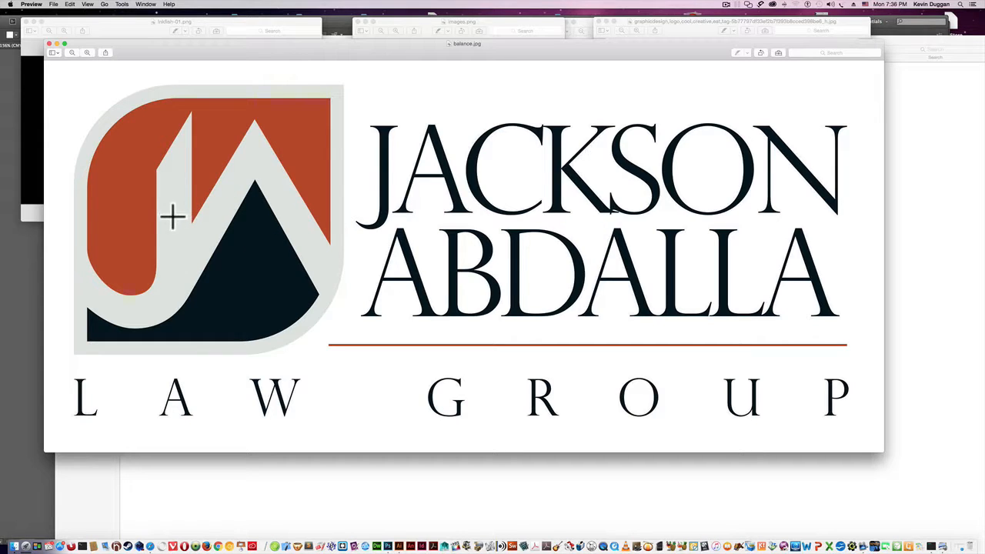
mouse_move(163, 225)
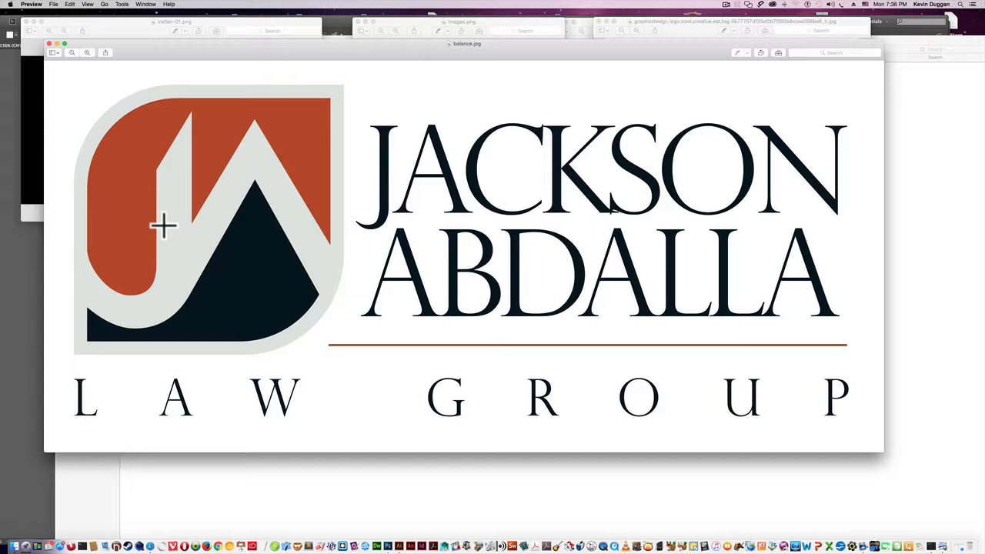
mouse_move(83, 406)
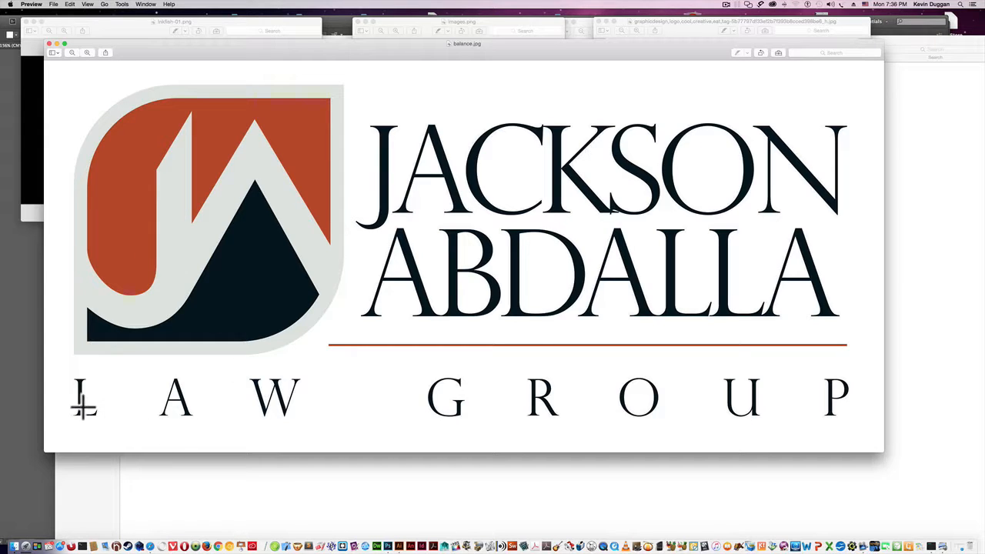
mouse_move(738, 400)
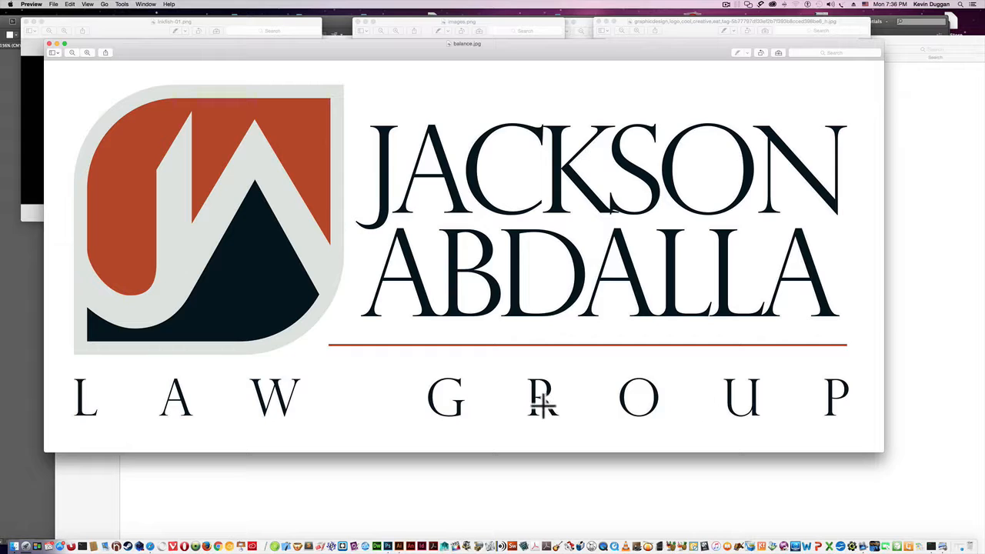
mouse_move(278, 397)
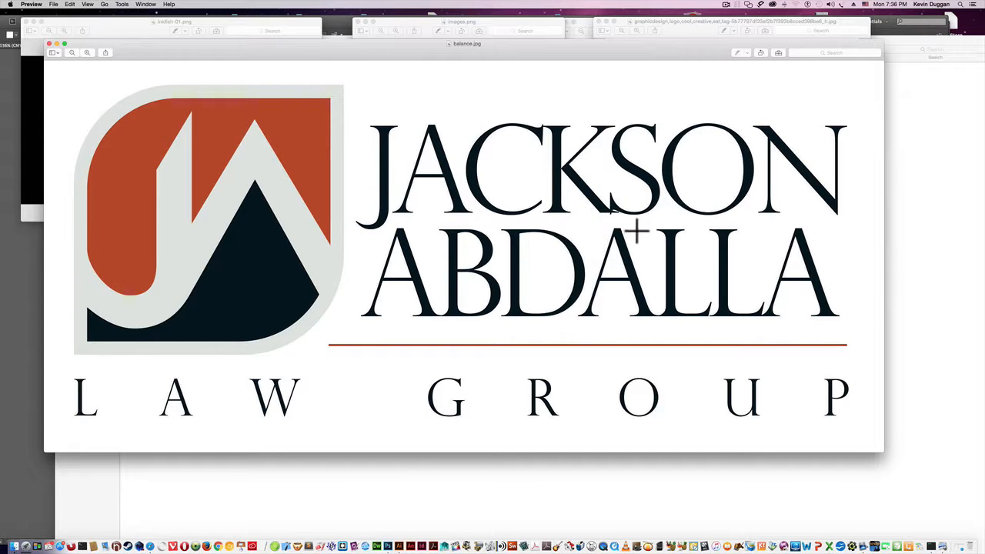
mouse_move(804, 396)
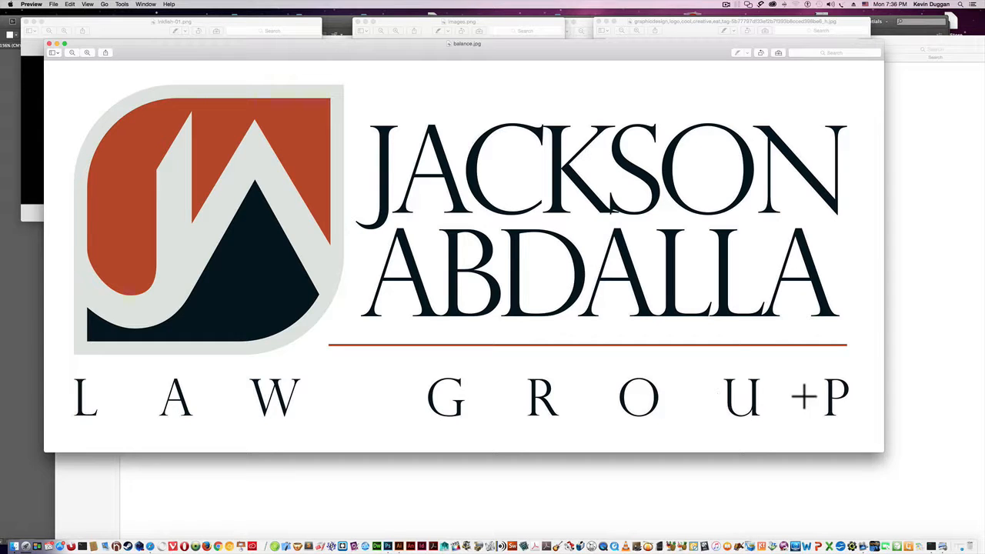